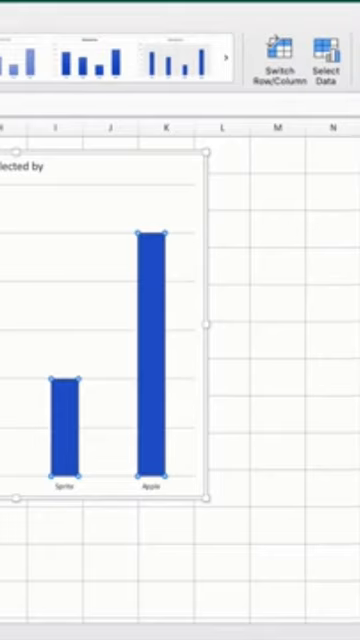
# Bring up Format Data Series for the chart's blue column series
pyautogui.rightClick(60, 380)
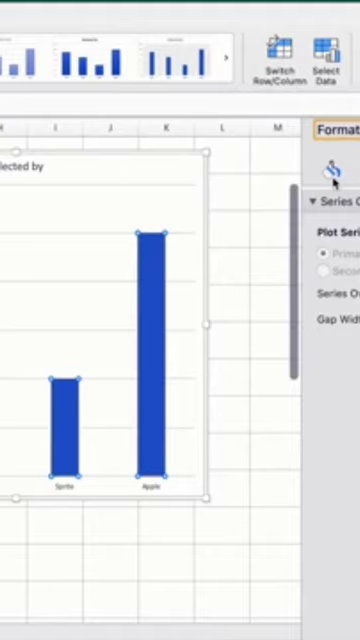
# Show the Fill settings under Fill & Line, still on Automatic fill
pyautogui.click(328, 170)
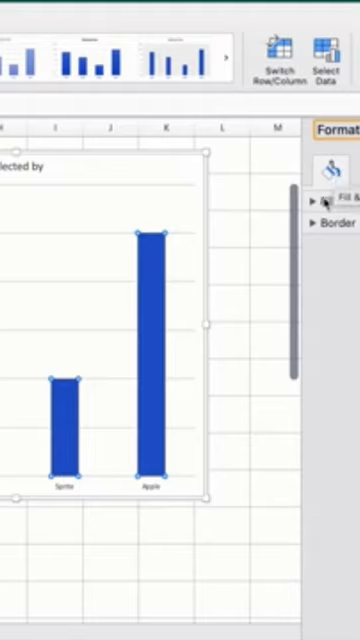
pyautogui.click(320, 192)
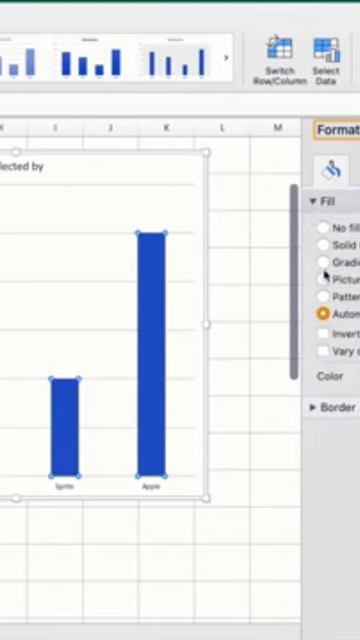